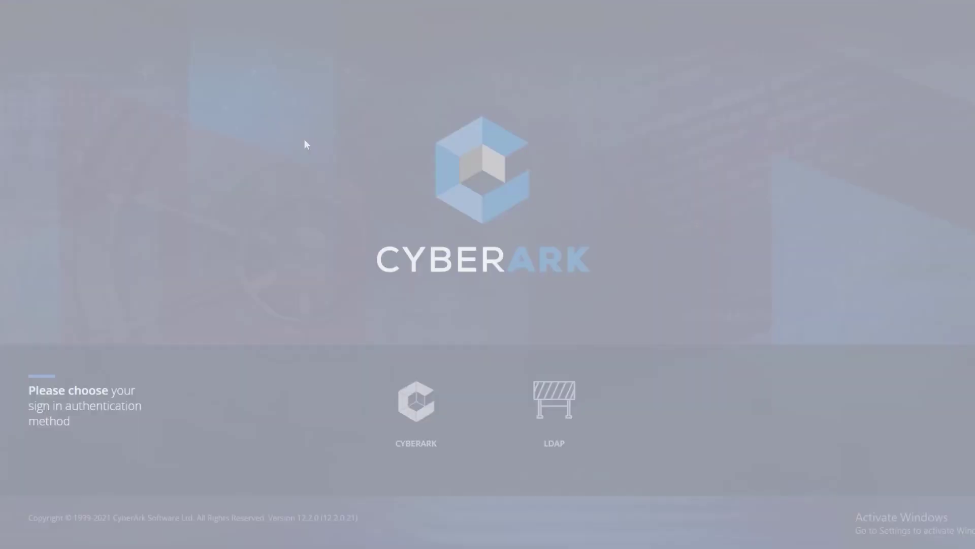
- Sign in to PVWA with LDAP as user 'mike' and land on the Accounts View
{"action": "left_click", "coordinate": [552, 401]}
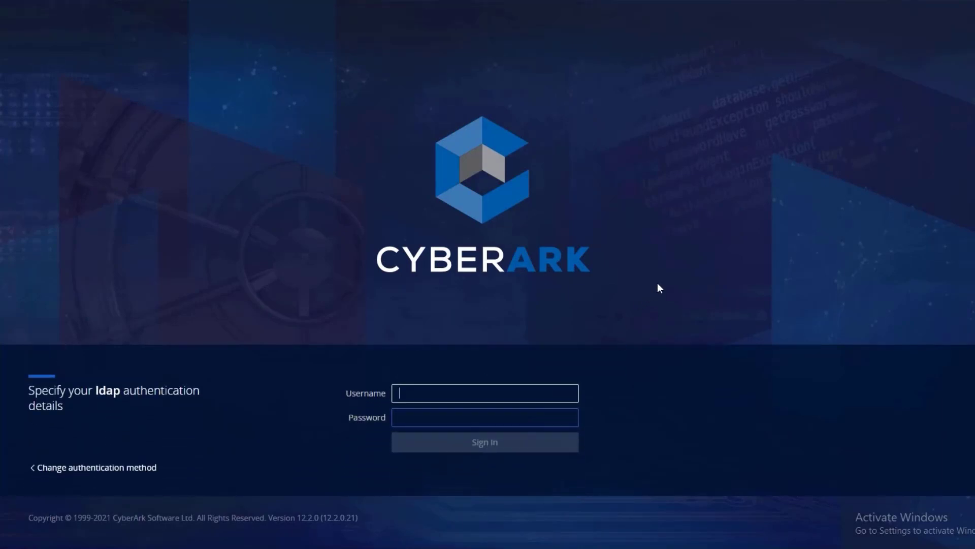
{"action": "type", "text": "mike"}
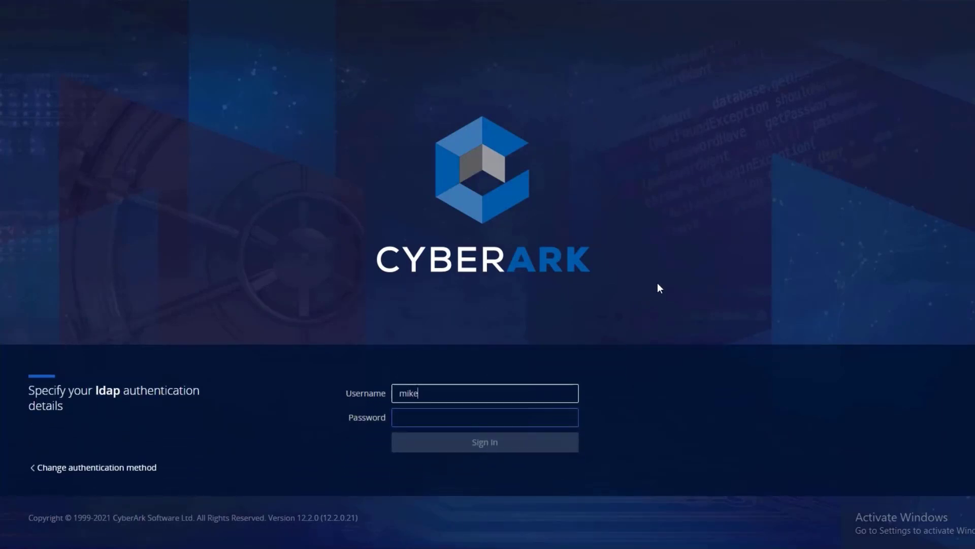
{"action": "type", "text": "••"}
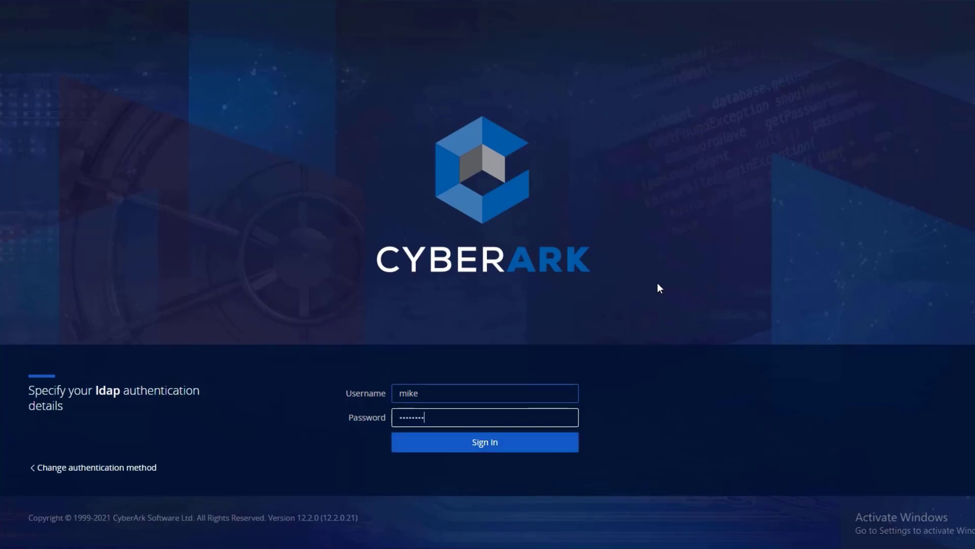
{"action": "left_click", "coordinate": [485, 442]}
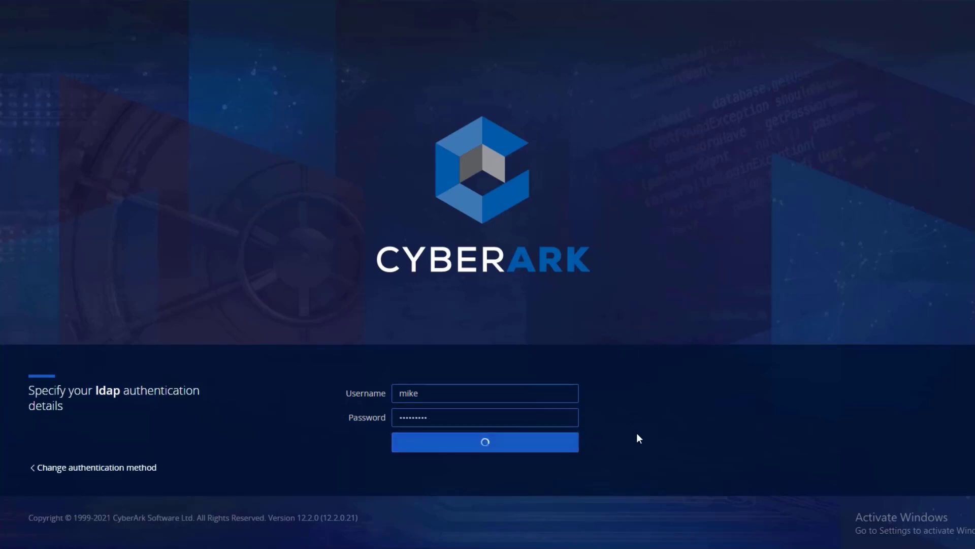
{"action": "left_click", "coordinate": [484, 442]}
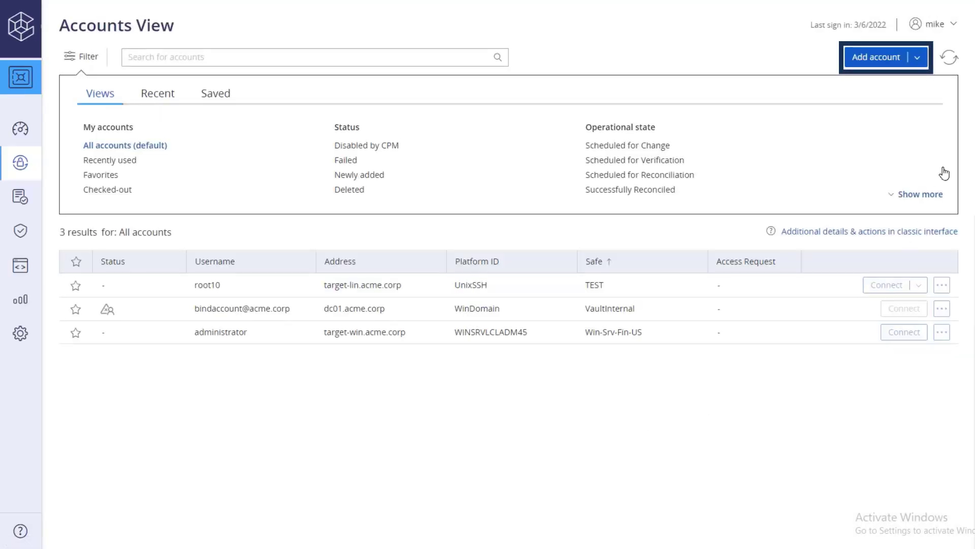
- Start a new Windows Domain Account stored in the CyberArk-Service-Accounts safe
{"action": "left_click", "coordinate": [879, 57]}
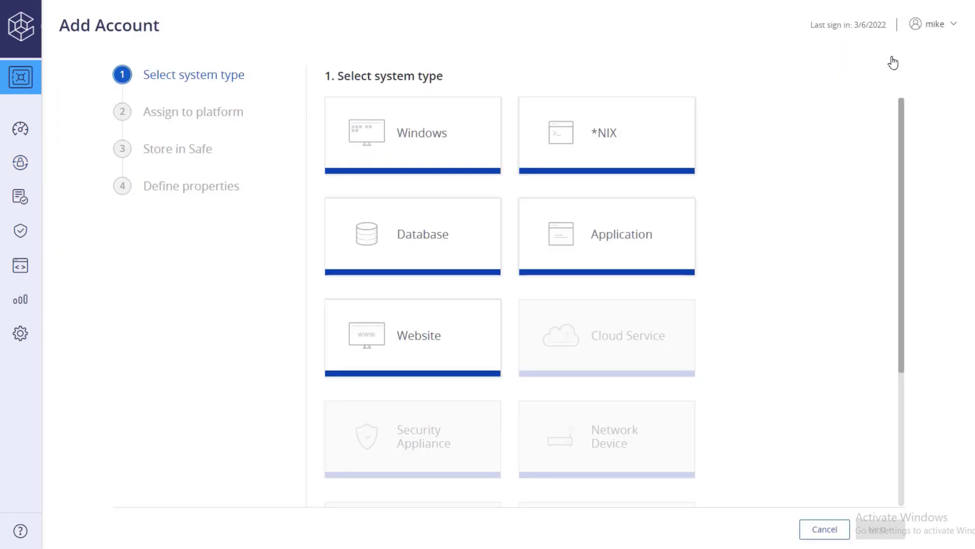
{"action": "left_click", "coordinate": [413, 133]}
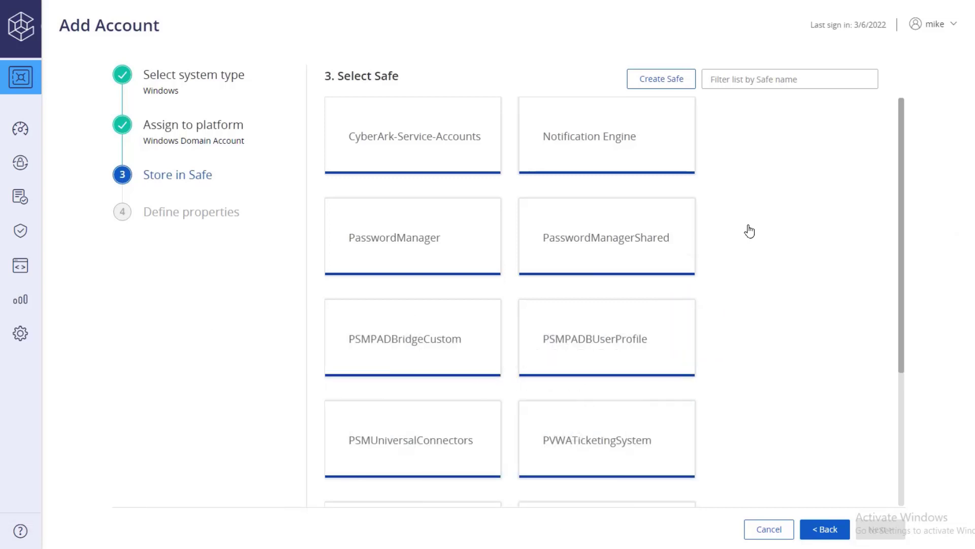
{"action": "left_click", "coordinate": [412, 136]}
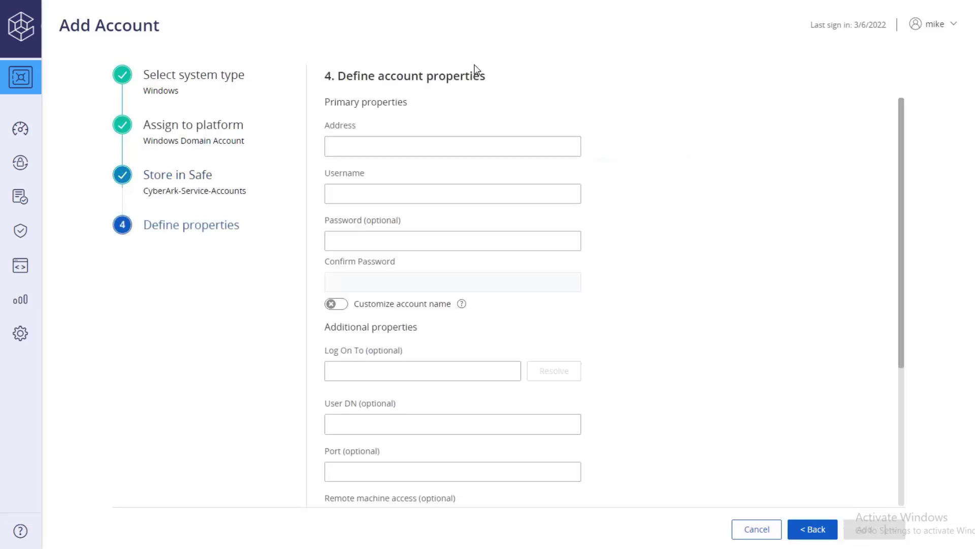
- Add the cybrreconcile account at address acme.corp with its password to the vault
{"action": "type", "text": "acme.corp"}
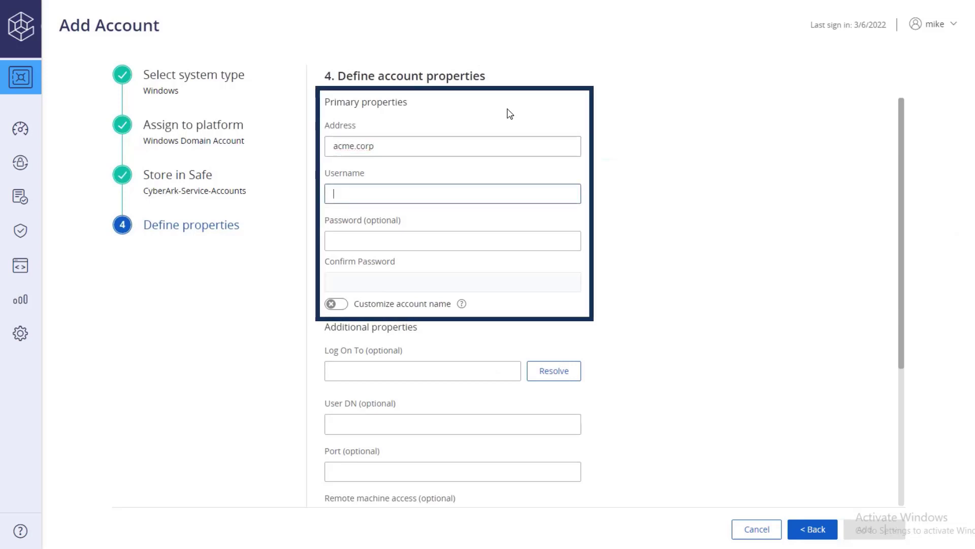
{"action": "type", "text": "cybrreconcile"}
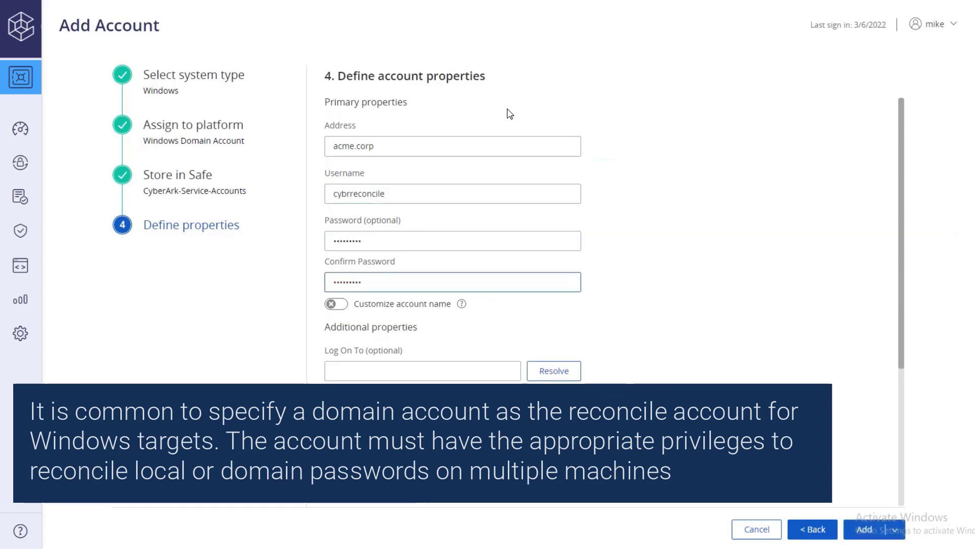
{"action": "scroll", "scroll_direction": "down", "scroll_amount": 3}
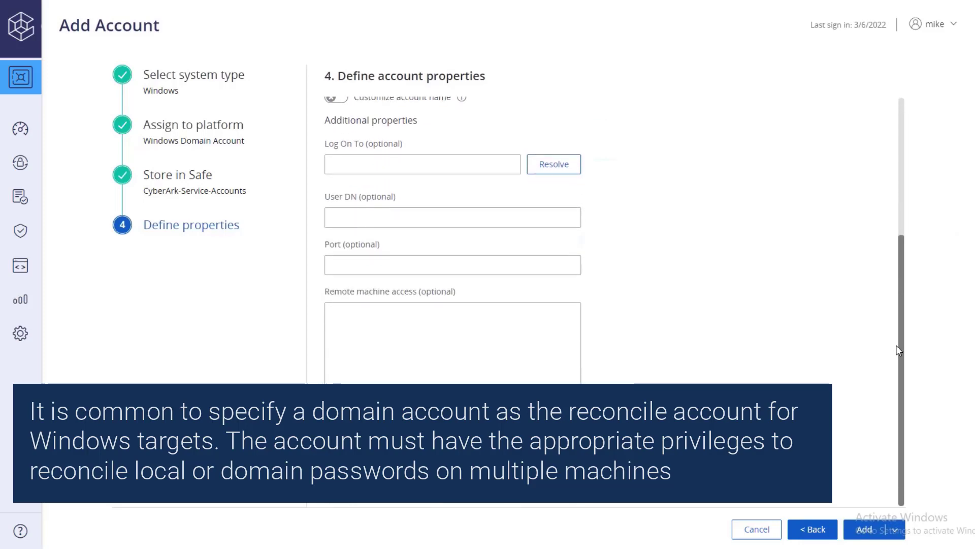
{"action": "left_click", "coordinate": [870, 528]}
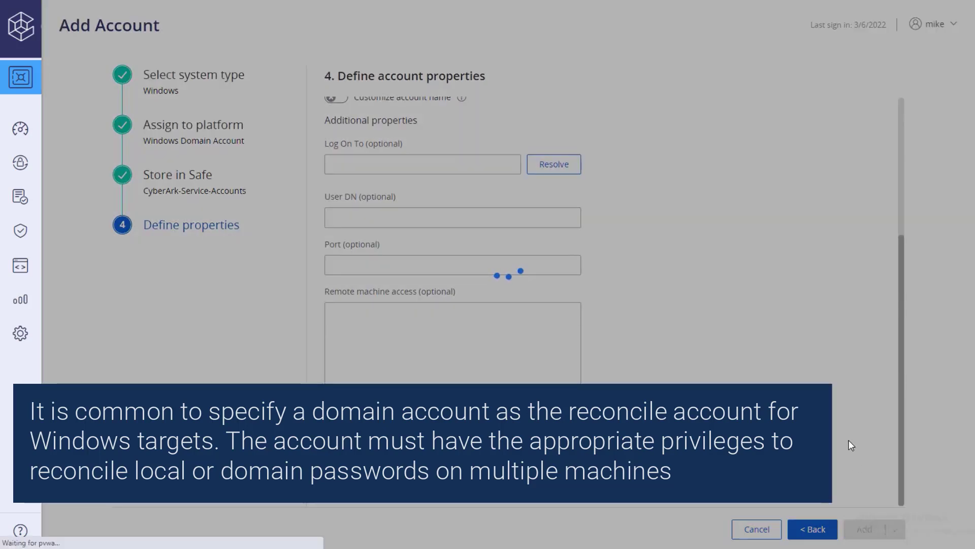
{"action": "left_click", "coordinate": [863, 530]}
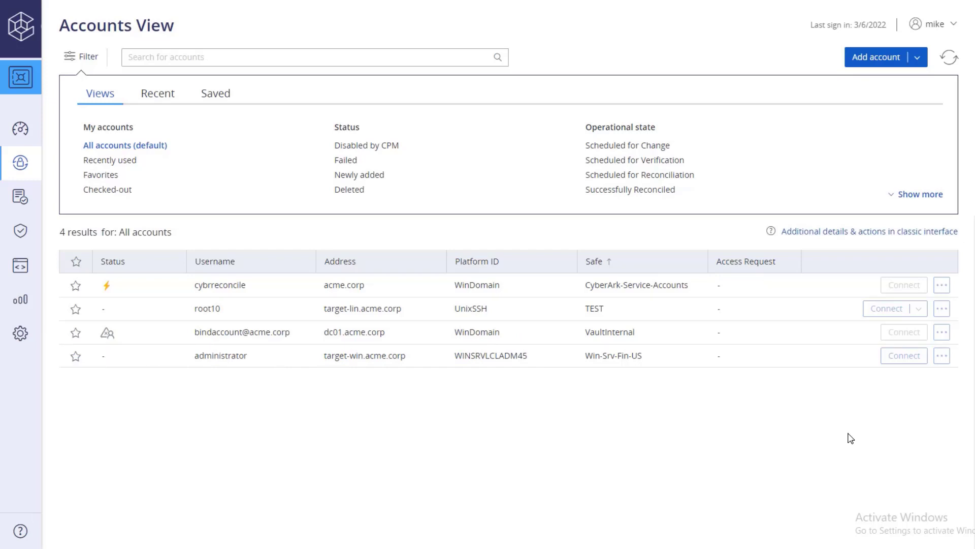
{"action": "mouse_move", "coordinate": [739, 442]}
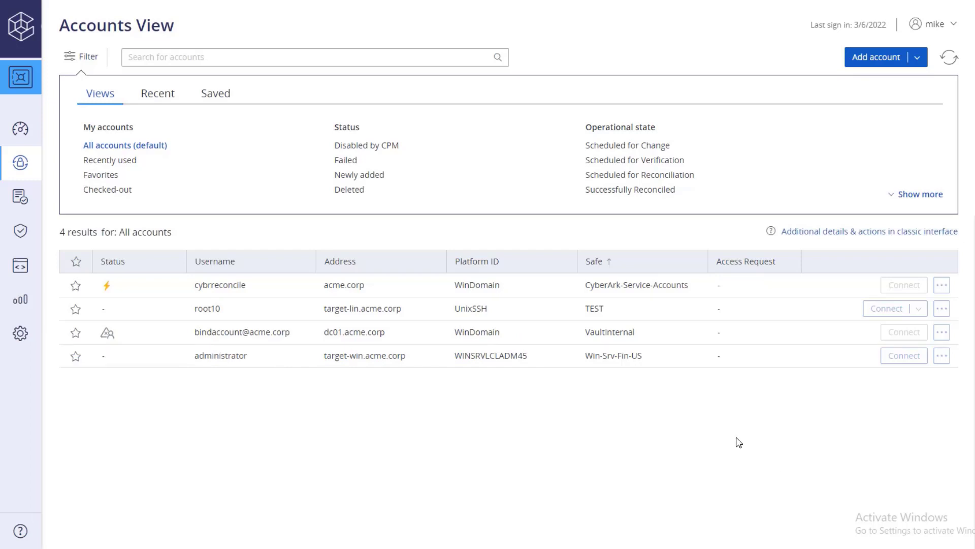
- From the administrator account's Details, start linking a reconcile account
{"action": "left_click", "coordinate": [220, 355]}
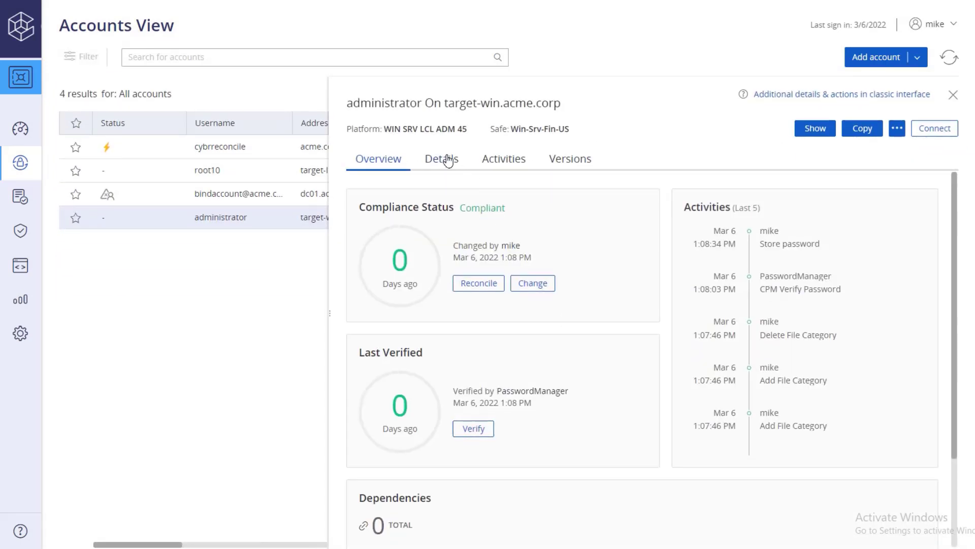
{"action": "left_click", "coordinate": [441, 158]}
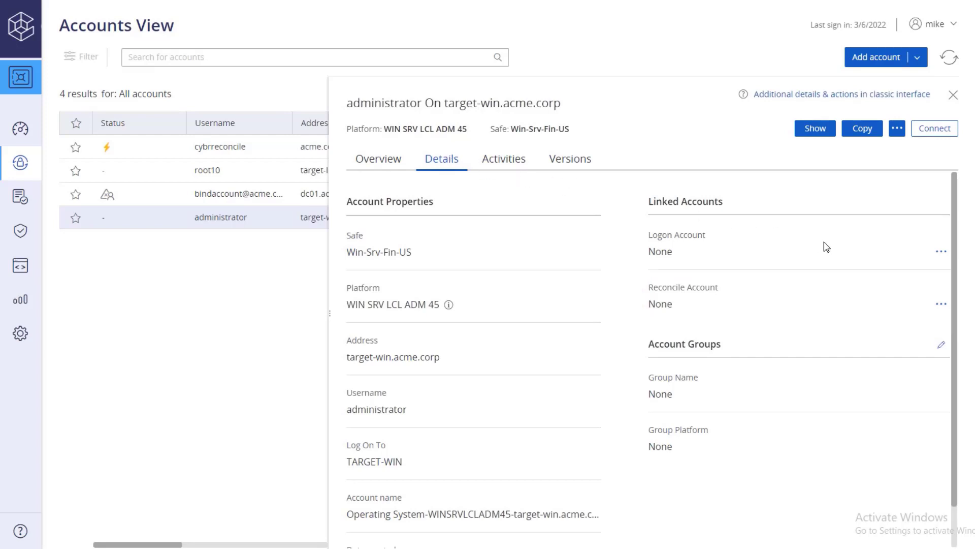
{"action": "left_click", "coordinate": [940, 304]}
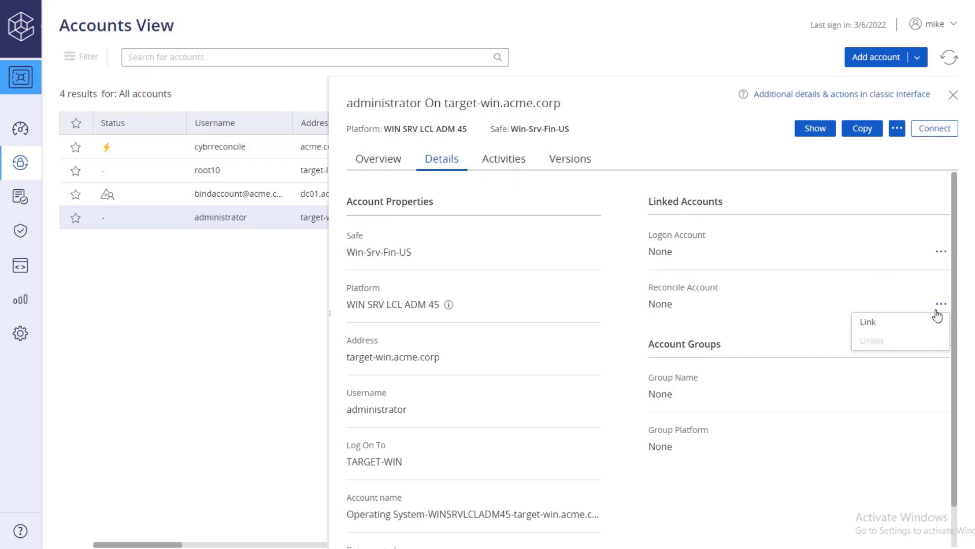
{"action": "left_click", "coordinate": [867, 322]}
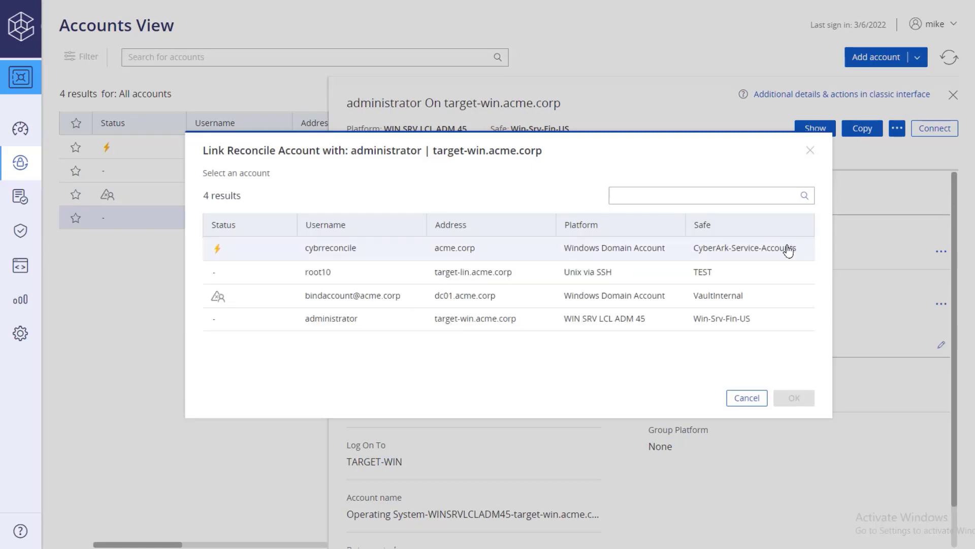
- Link cybrreconcile as the administrator account's reconcile account and confirm
{"action": "left_click", "coordinate": [330, 248]}
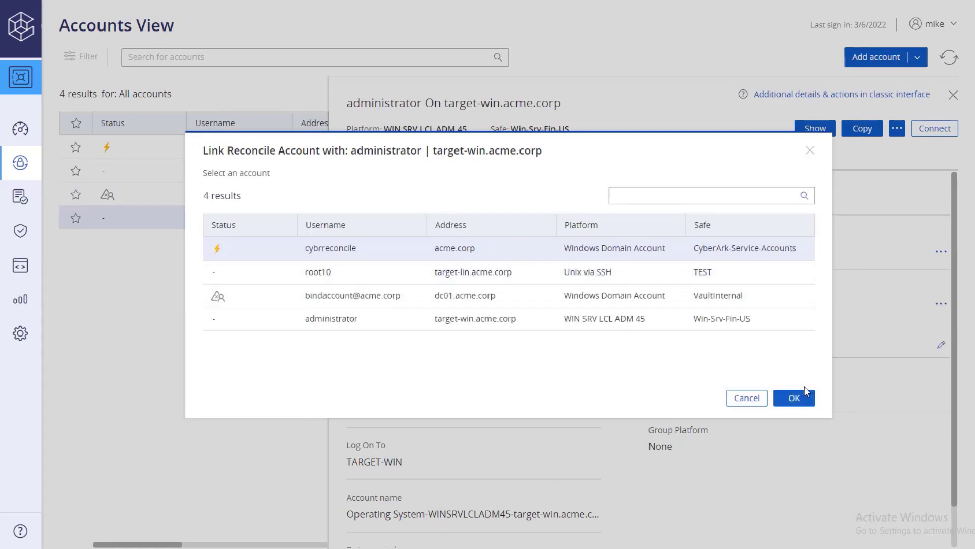
{"action": "left_click", "coordinate": [793, 397]}
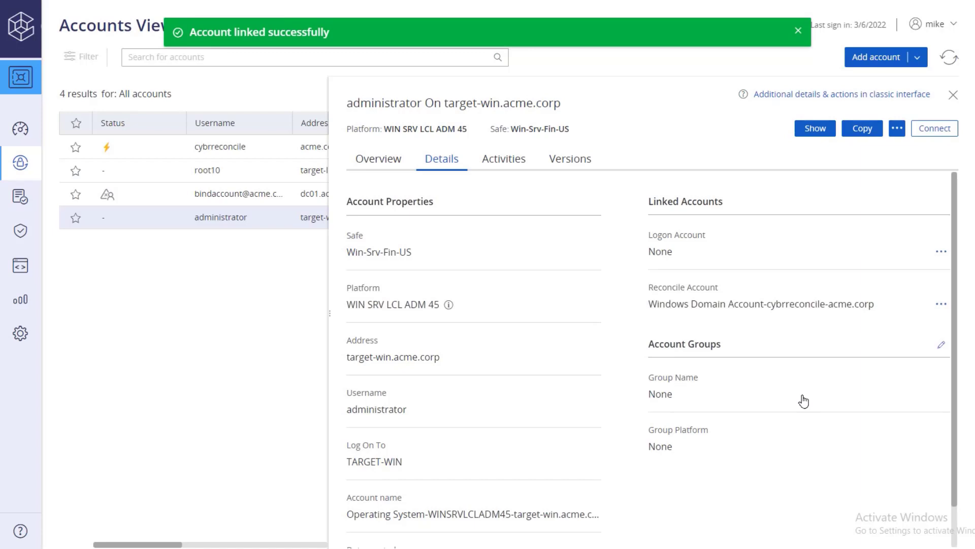
{"action": "left_click", "coordinate": [798, 30]}
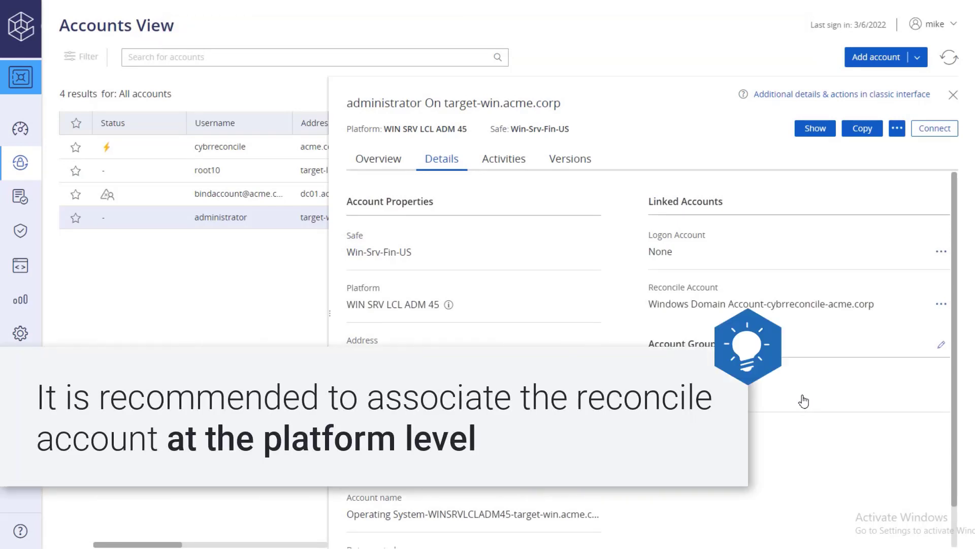
- Unlink cybrreconcile so the administrator account's reconcile account shows None
{"action": "left_click", "coordinate": [941, 303]}
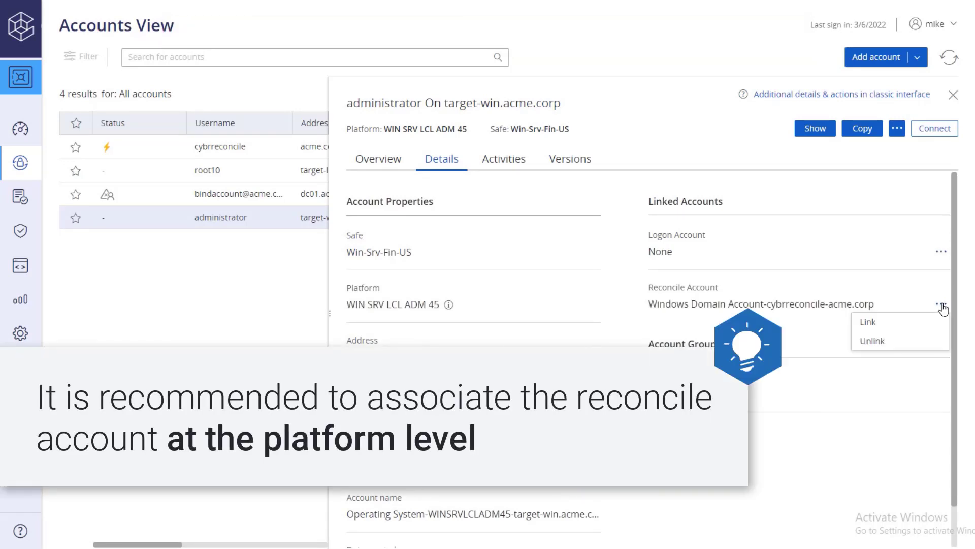
{"action": "left_click", "coordinate": [874, 340]}
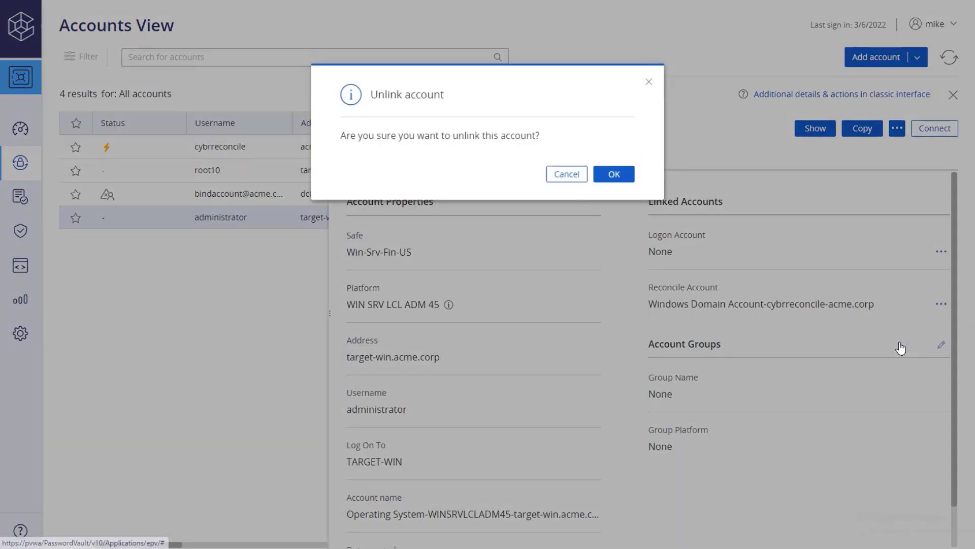
{"action": "left_click", "coordinate": [614, 174]}
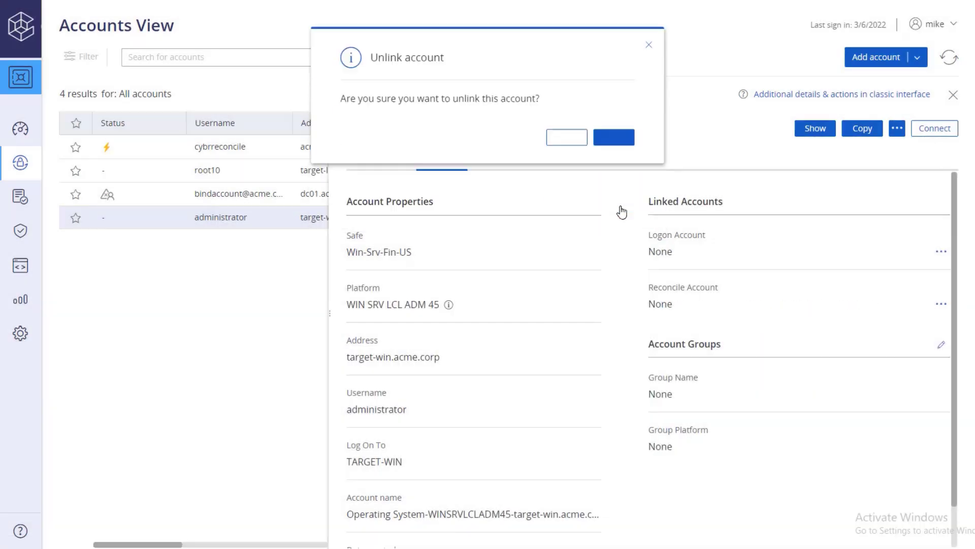
{"action": "left_click", "coordinate": [614, 137]}
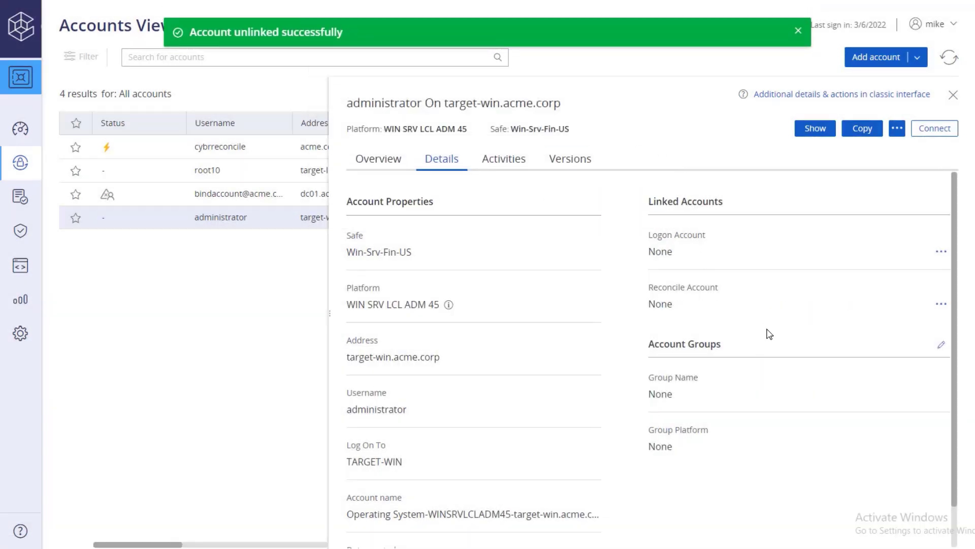
{"action": "left_click", "coordinate": [799, 30]}
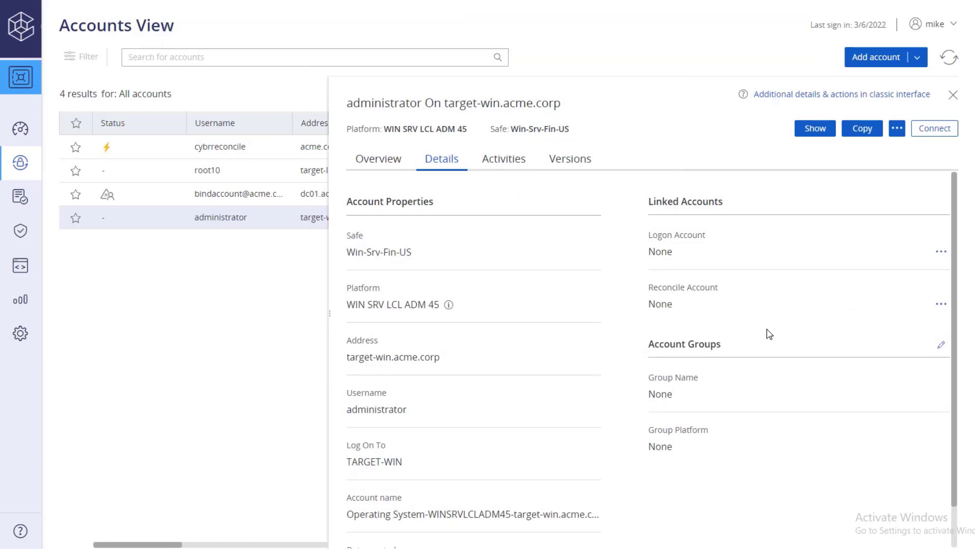
{"action": "mouse_move", "coordinate": [957, 101]}
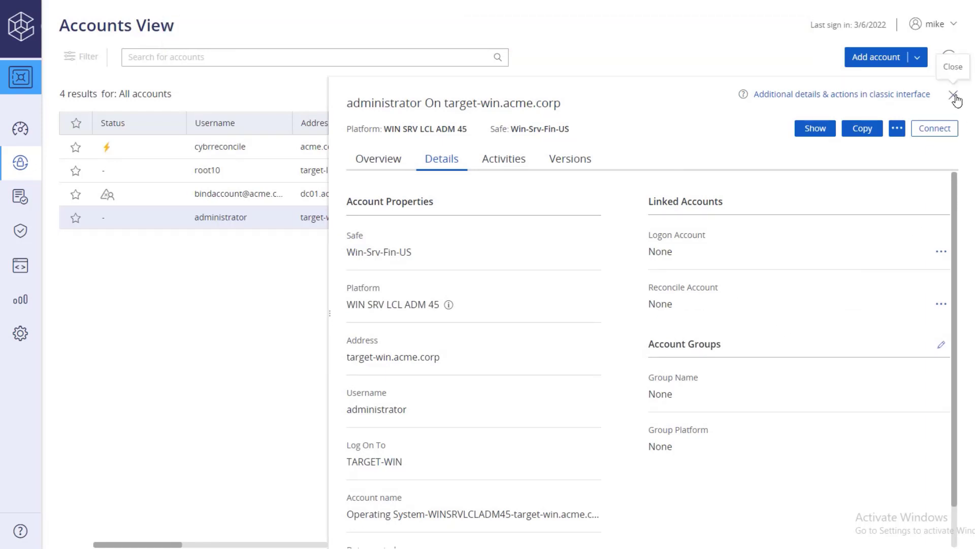
- Copy cybrreconcile's account name 'Operating System-WinDomain-acme.corp-cybrreconcile' into Notepad
{"action": "left_click", "coordinate": [957, 98]}
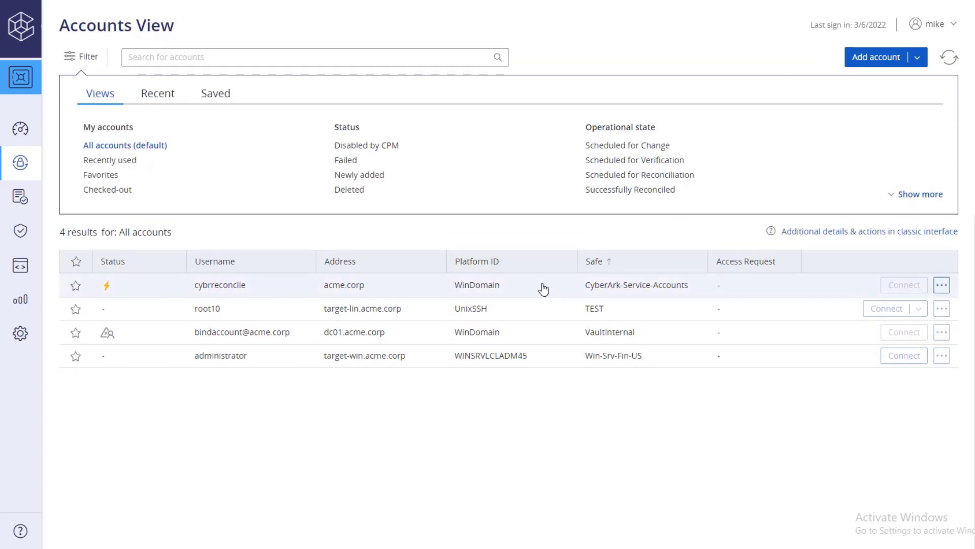
{"action": "left_click", "coordinate": [219, 284]}
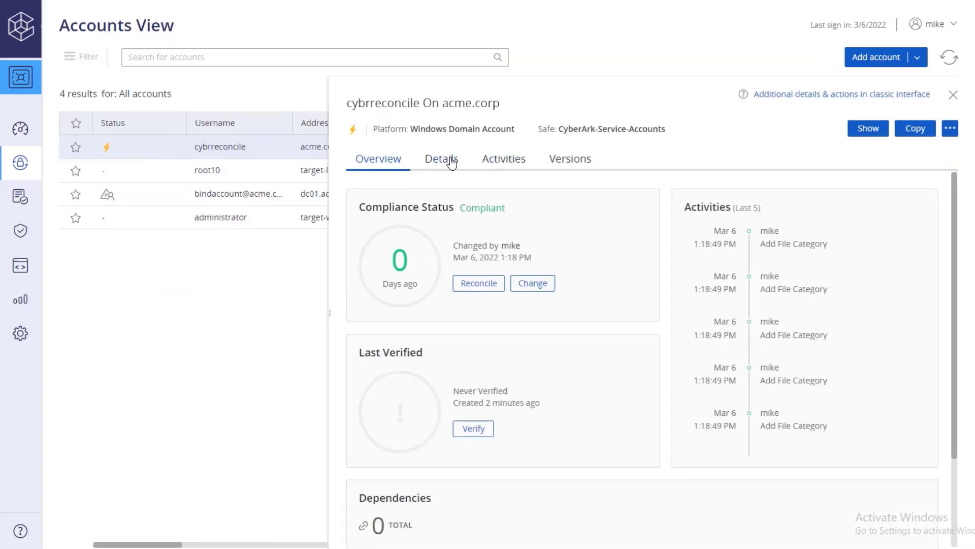
{"action": "left_click", "coordinate": [441, 159]}
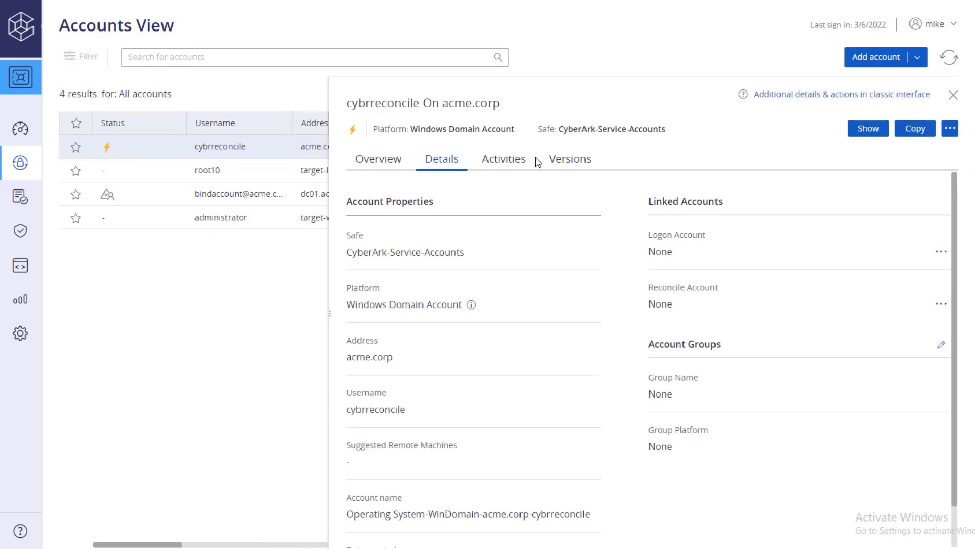
{"action": "scroll", "scroll_direction": "down", "scroll_amount": 3}
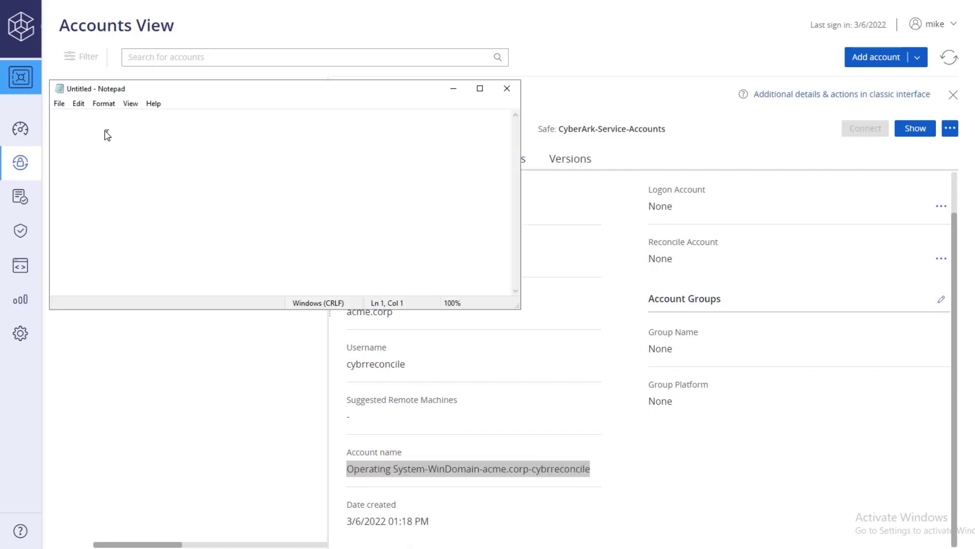
{"action": "type", "text": "Operating System-WinDomain-acme.corp-cybrreconcile"}
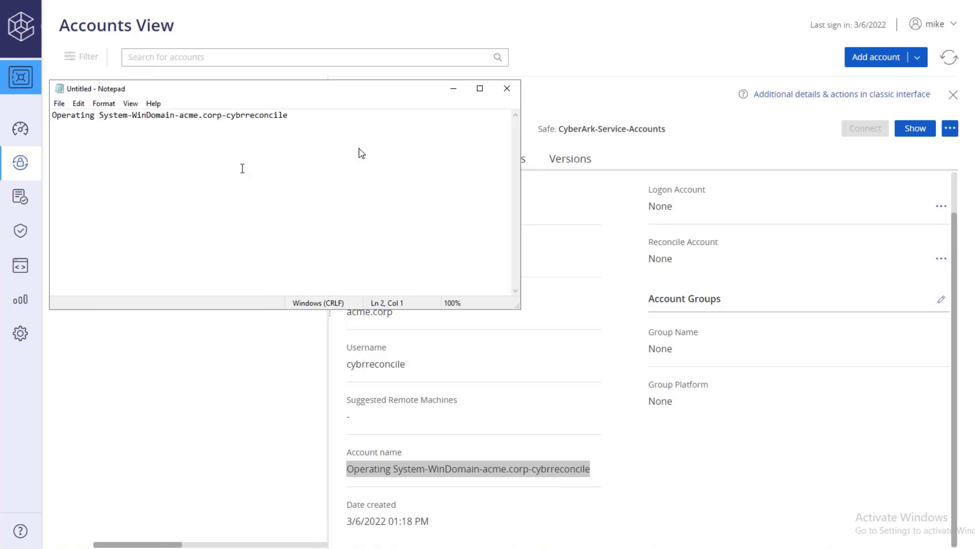
{"action": "right_click", "coordinate": [612, 129]}
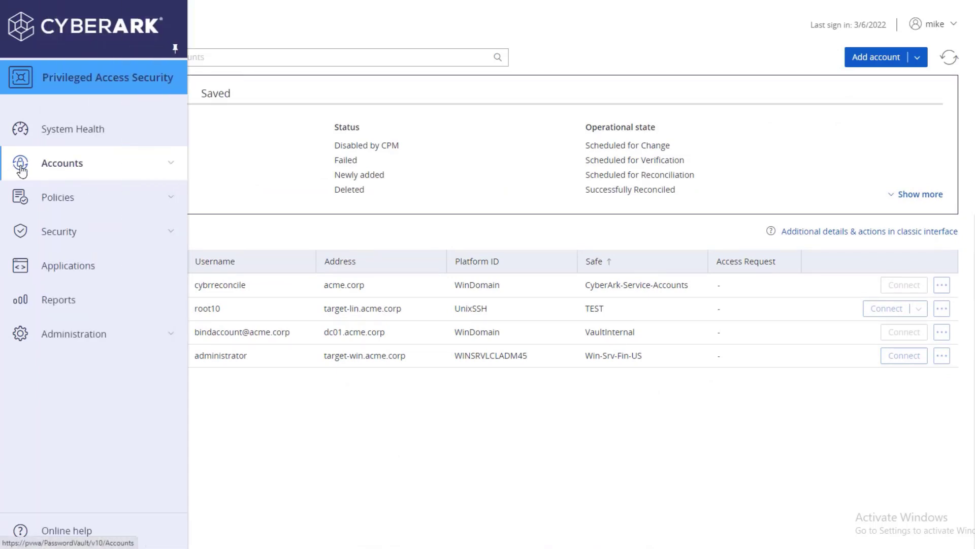
- In Platform Management under Windows, edit the WIN SRV LCL ADM 45 platform
{"action": "left_click", "coordinate": [73, 333]}
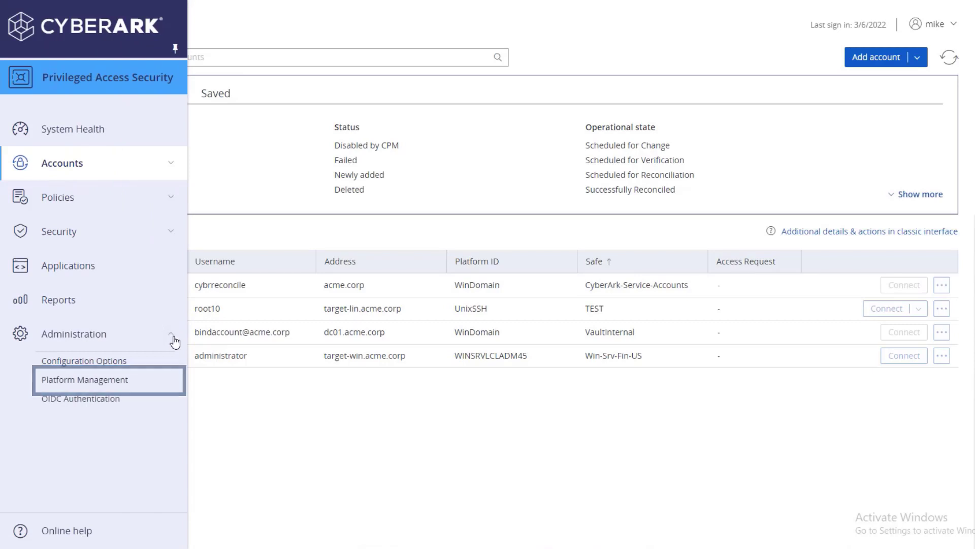
{"action": "left_click", "coordinate": [85, 379]}
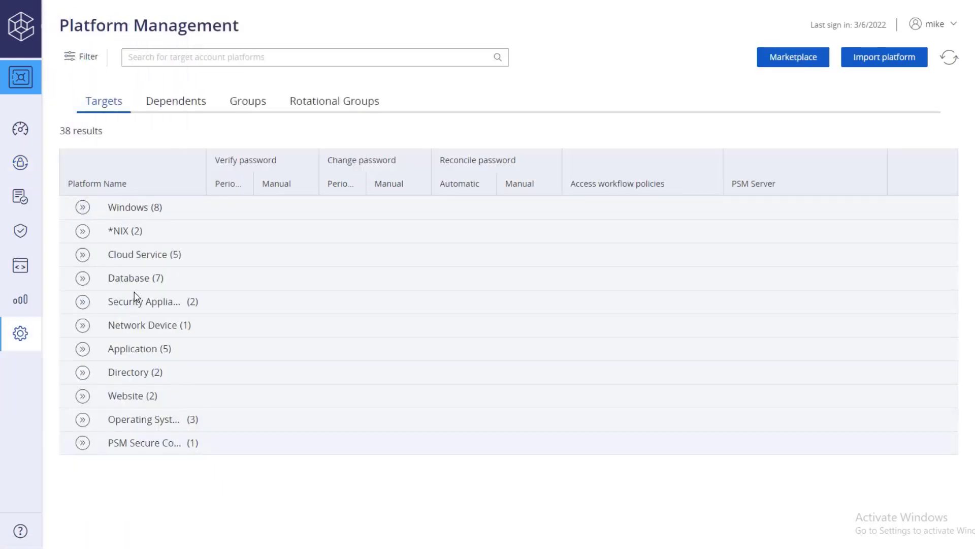
{"action": "left_click", "coordinate": [81, 207]}
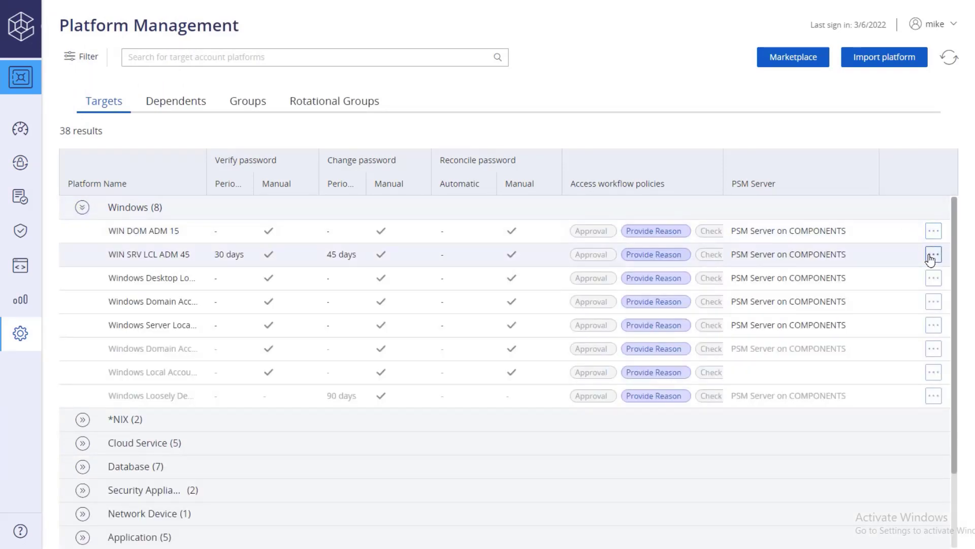
{"action": "mouse_move", "coordinate": [888, 264]}
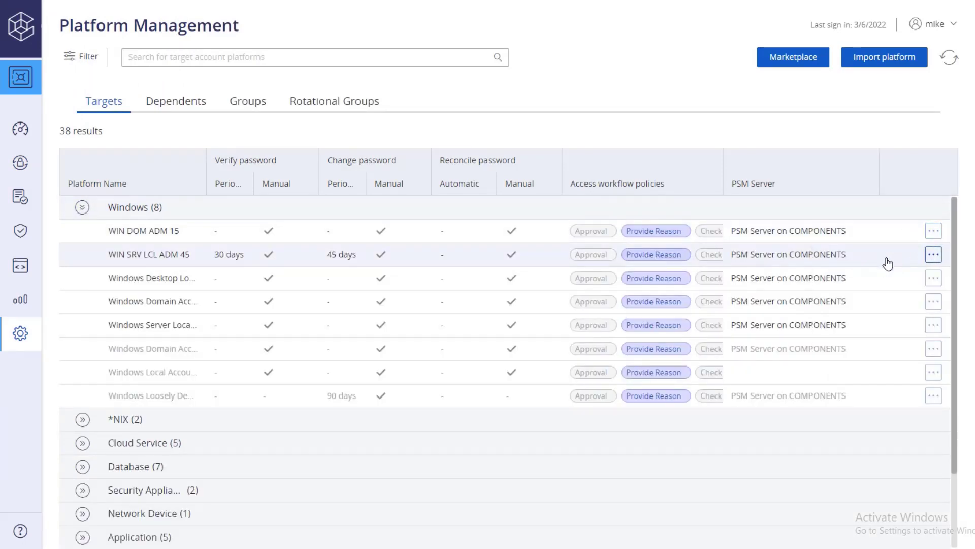
{"action": "left_click", "coordinate": [933, 254]}
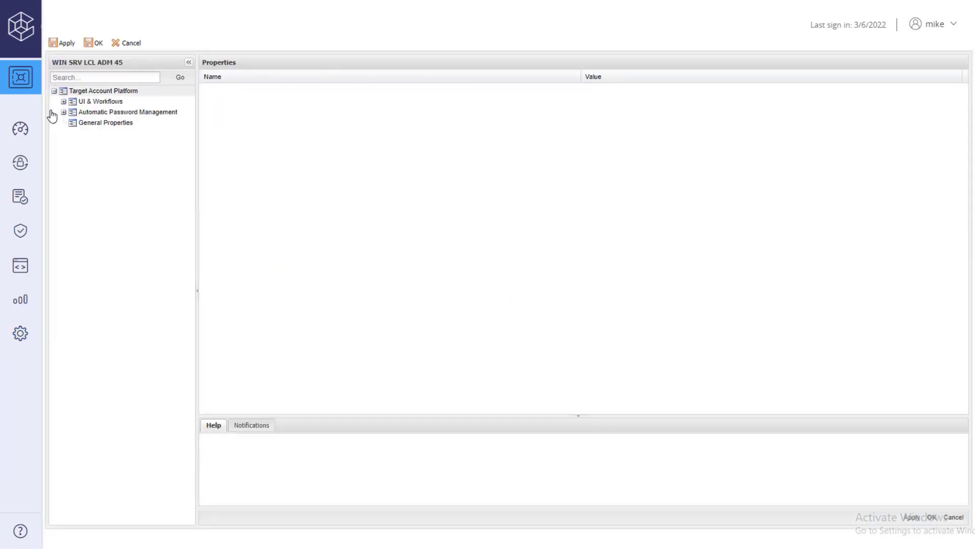
- Under Password Reconciliation, set ReconcileAccountSafe to CyberArk-Service-Accounts and paste the cybrreconcile account name into ReconcileAccountName
{"action": "left_click", "coordinate": [63, 112]}
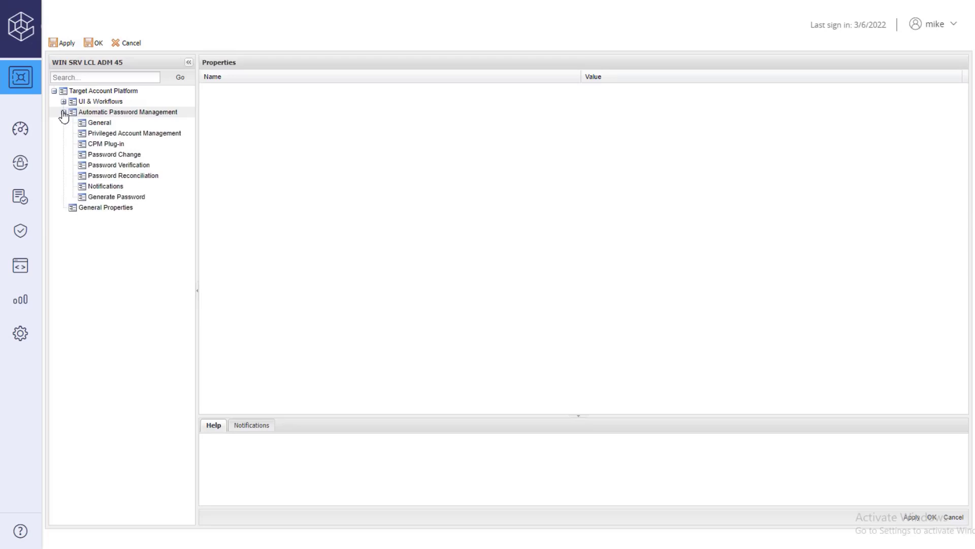
{"action": "left_click", "coordinate": [123, 176]}
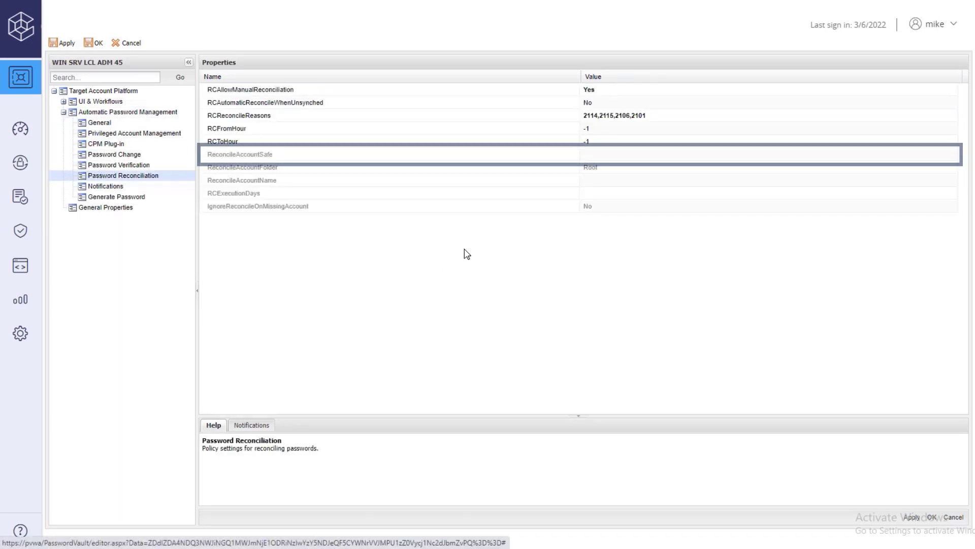
{"action": "left_click", "coordinate": [683, 155]}
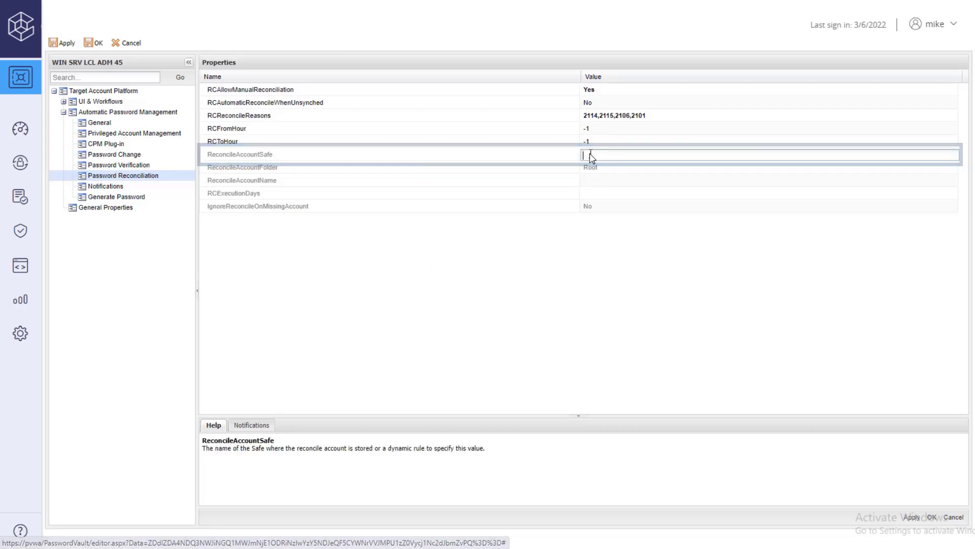
{"action": "type", "text": "CyberArk-Service-Accounts"}
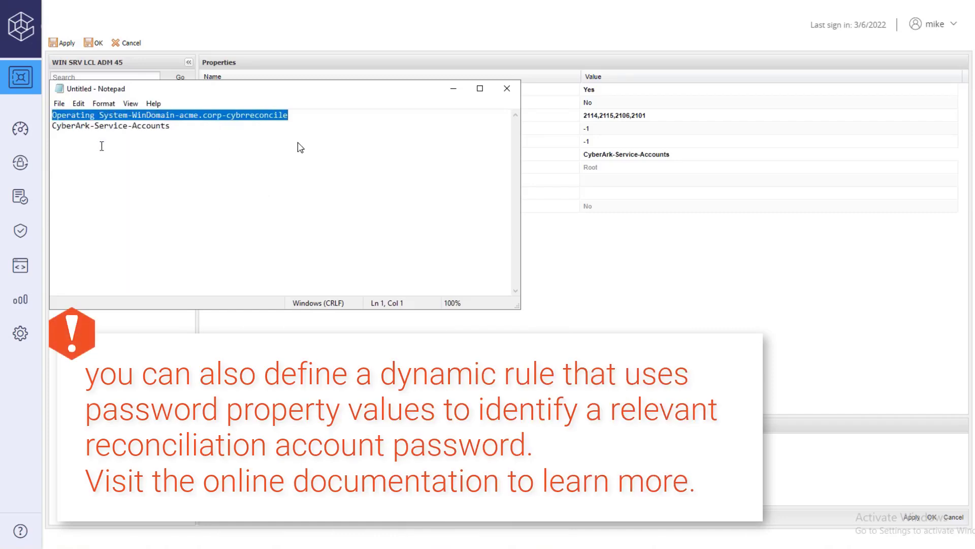
{"action": "left_click", "coordinate": [506, 87]}
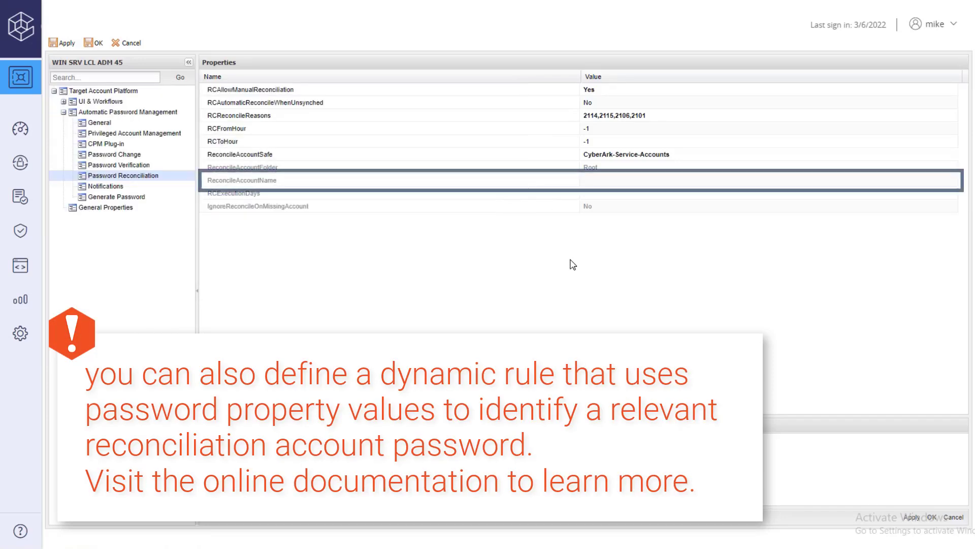
{"action": "right_click", "coordinate": [622, 184]}
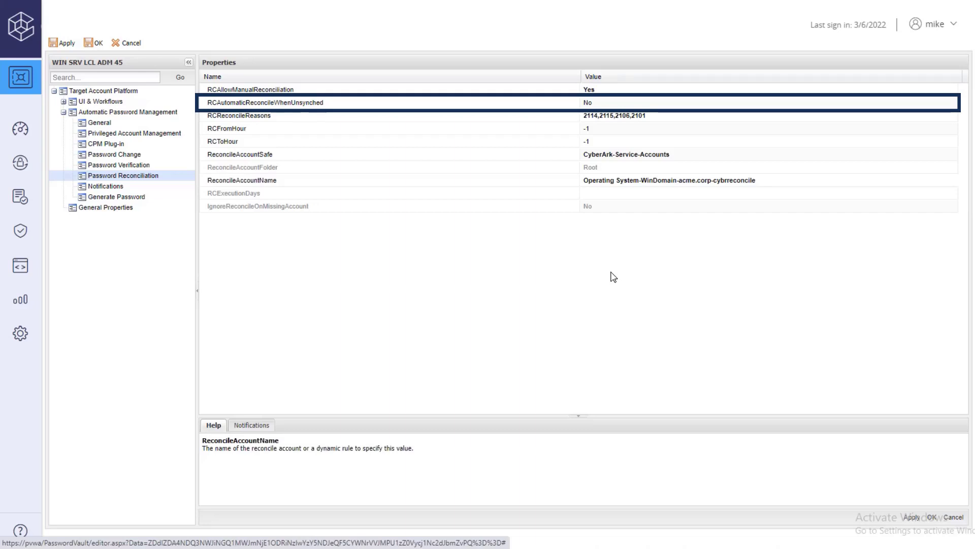
- Set RCAutomaticReconcileWhenUnsynched to Yes and save the platform changes
{"action": "left_click", "coordinate": [683, 102]}
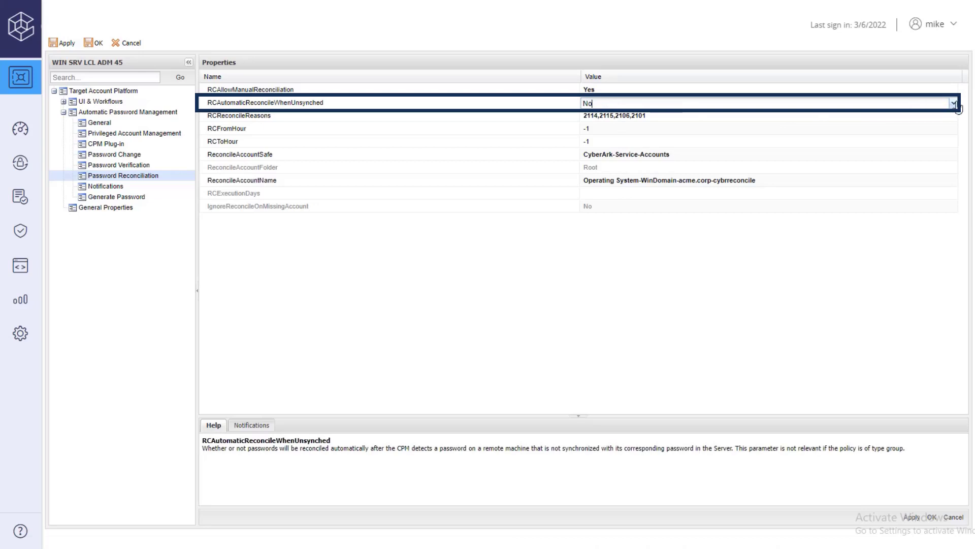
{"action": "left_click", "coordinate": [953, 103]}
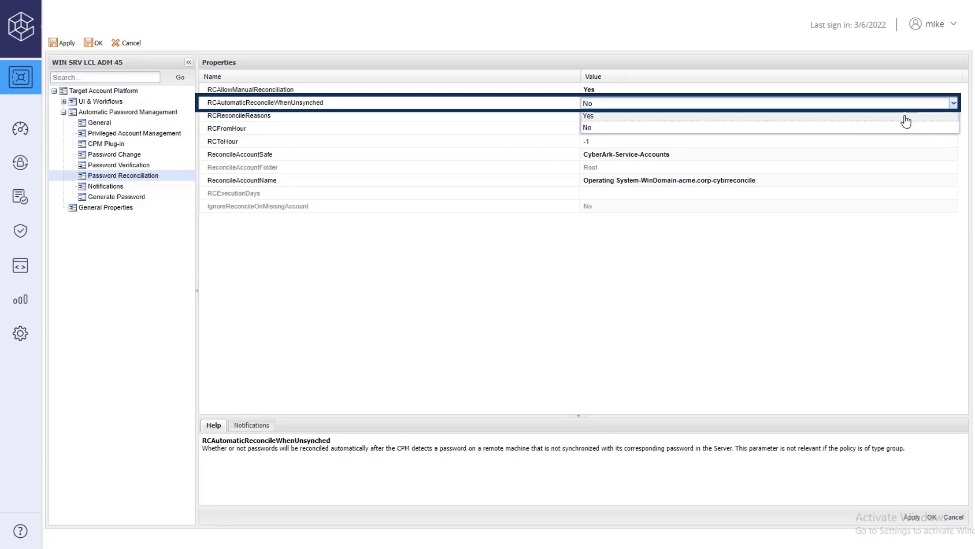
{"action": "left_click", "coordinate": [588, 116]}
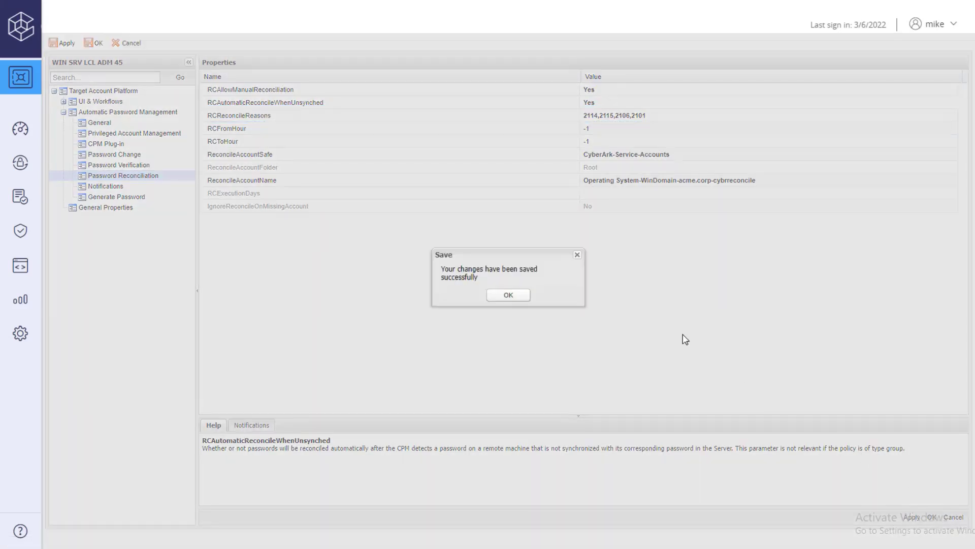
{"action": "left_click", "coordinate": [508, 295]}
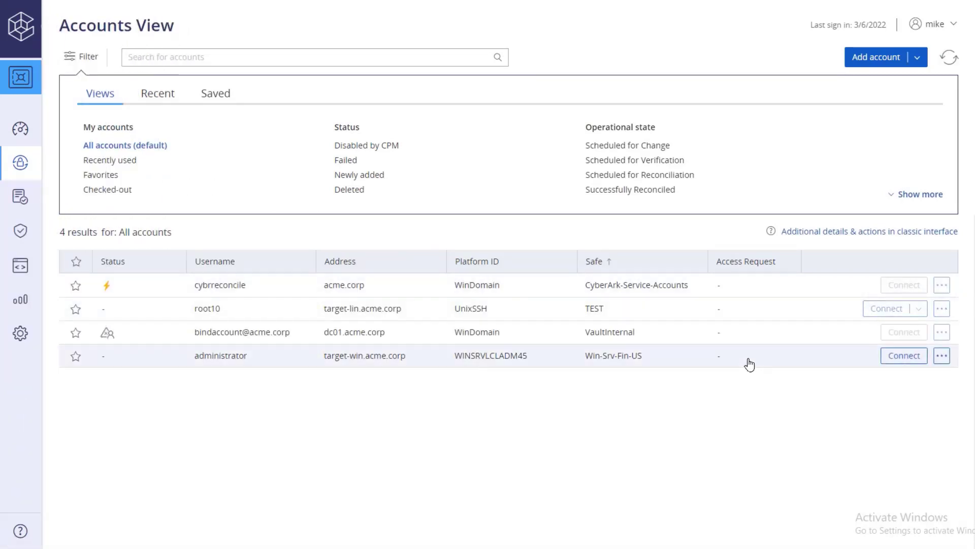
- Review the administrator account's details to confirm cybrreconcile is its linked reconcile account
{"action": "left_click", "coordinate": [221, 356]}
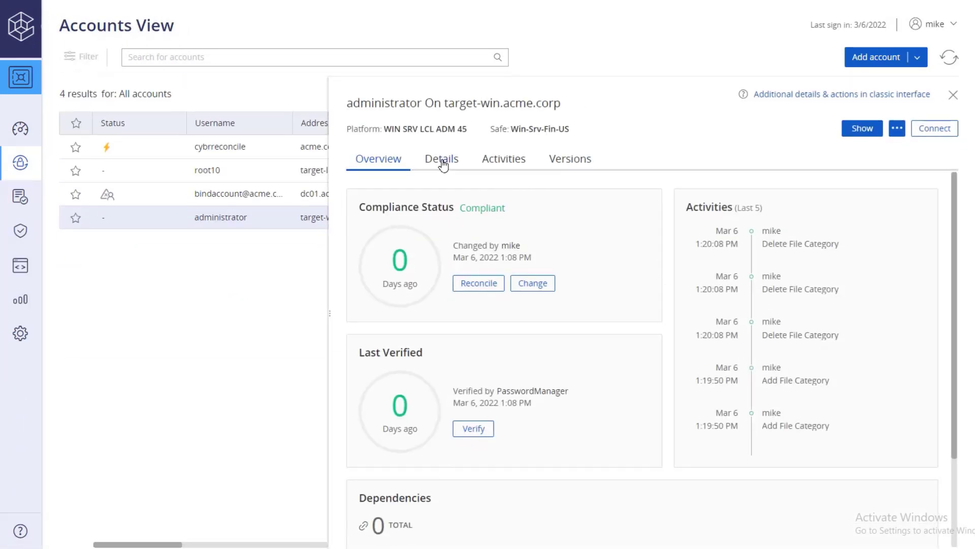
{"action": "left_click", "coordinate": [441, 158]}
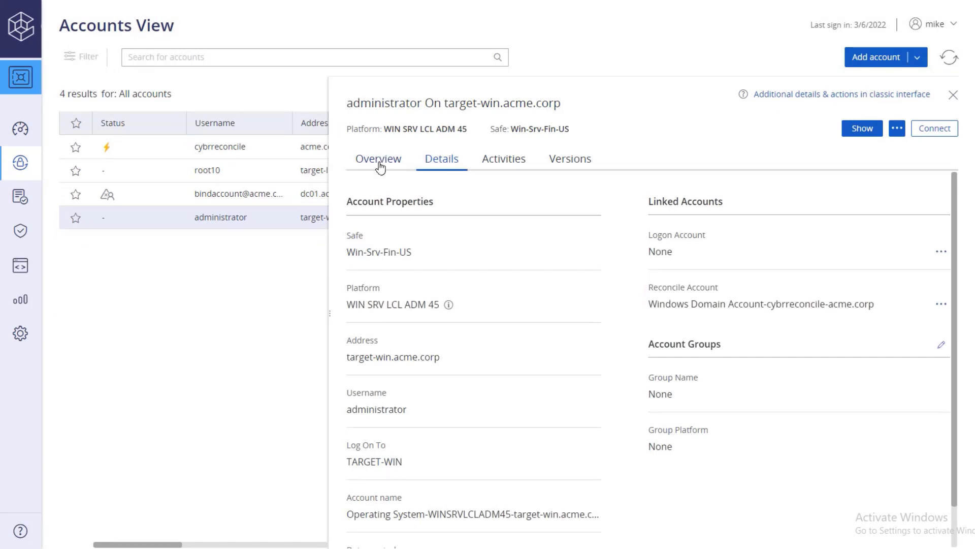
{"action": "left_click", "coordinate": [377, 158]}
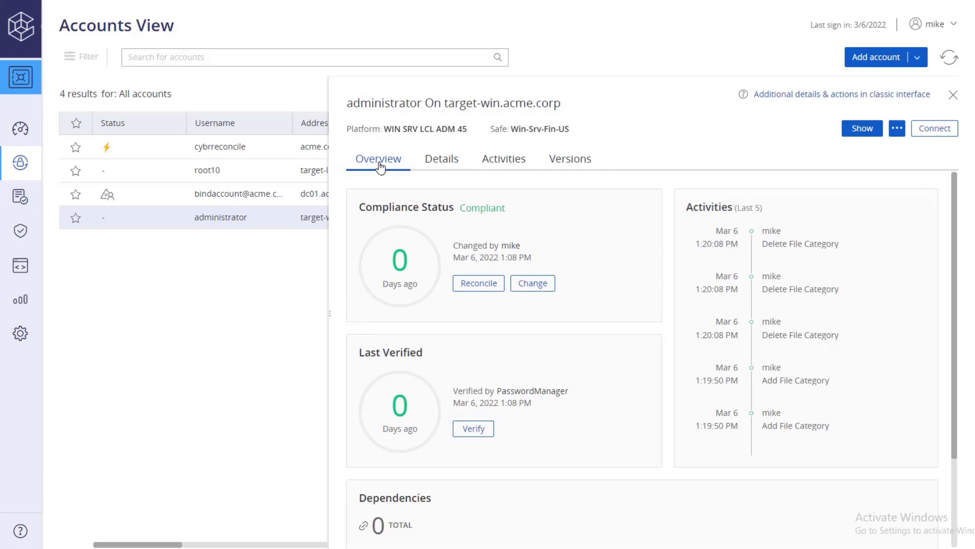
{"action": "mouse_move", "coordinate": [480, 417]}
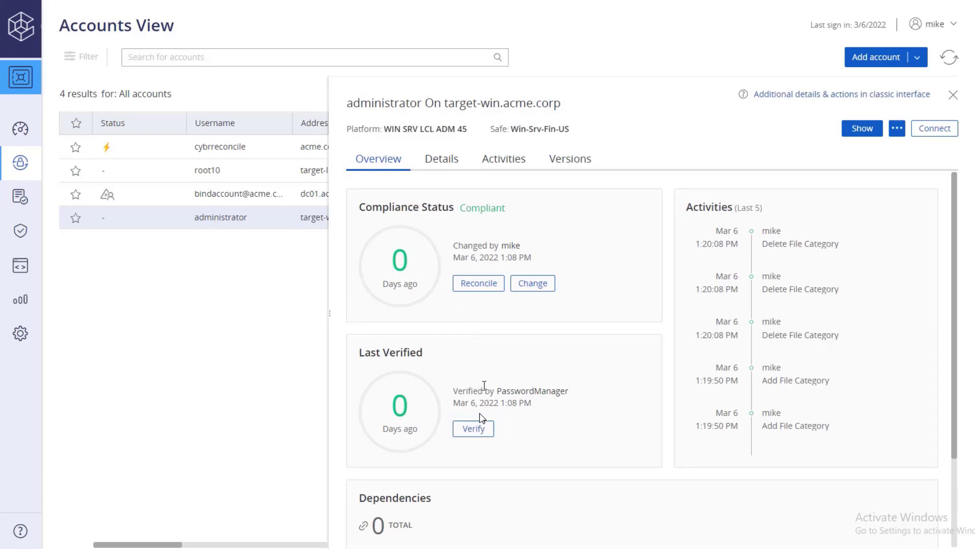
- Request immediate verification of the administrator account and close its panel
{"action": "left_click", "coordinate": [472, 428]}
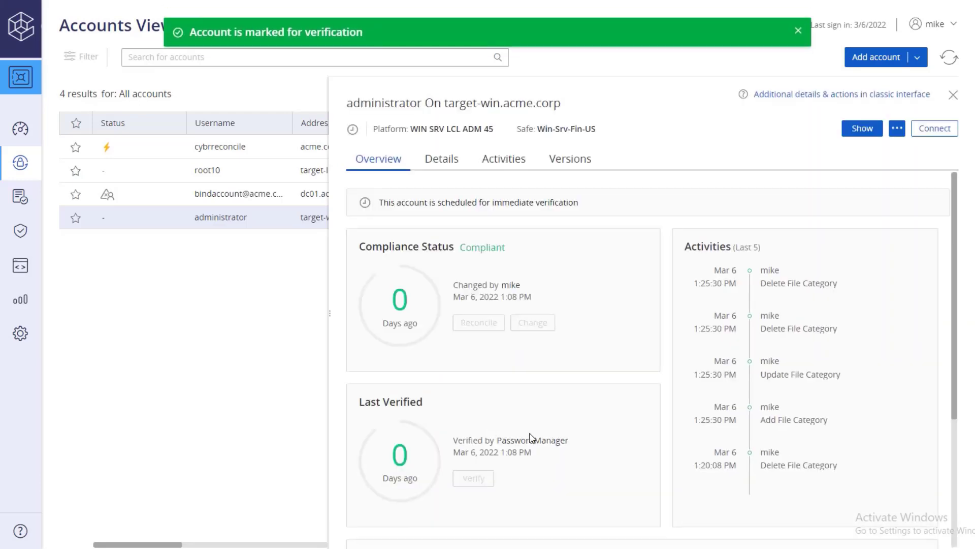
{"action": "mouse_move", "coordinate": [550, 469]}
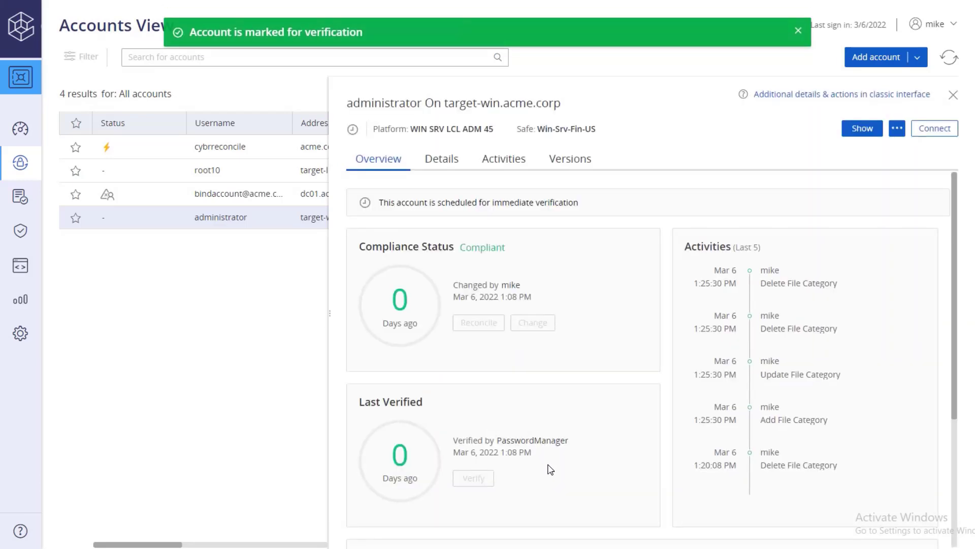
{"action": "left_click", "coordinate": [798, 31]}
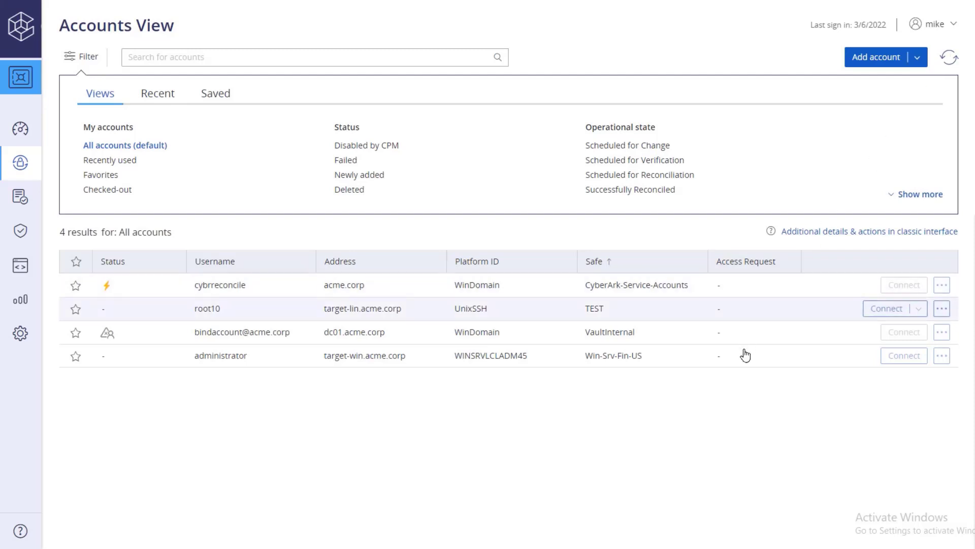
- Reopen the administrator account showing the failed verification and automatic reconcile by PasswordManager
{"action": "left_click", "coordinate": [220, 355]}
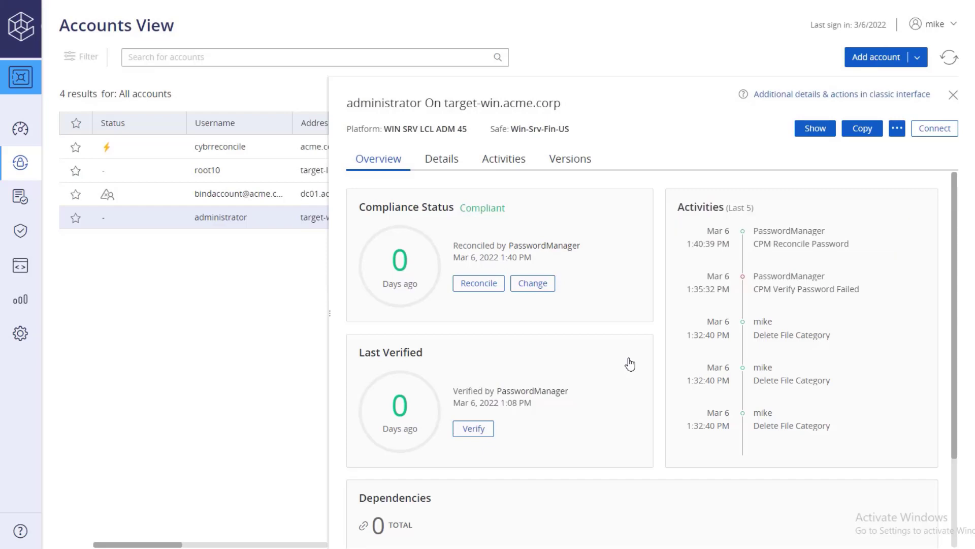
{"action": "mouse_move", "coordinate": [672, 335]}
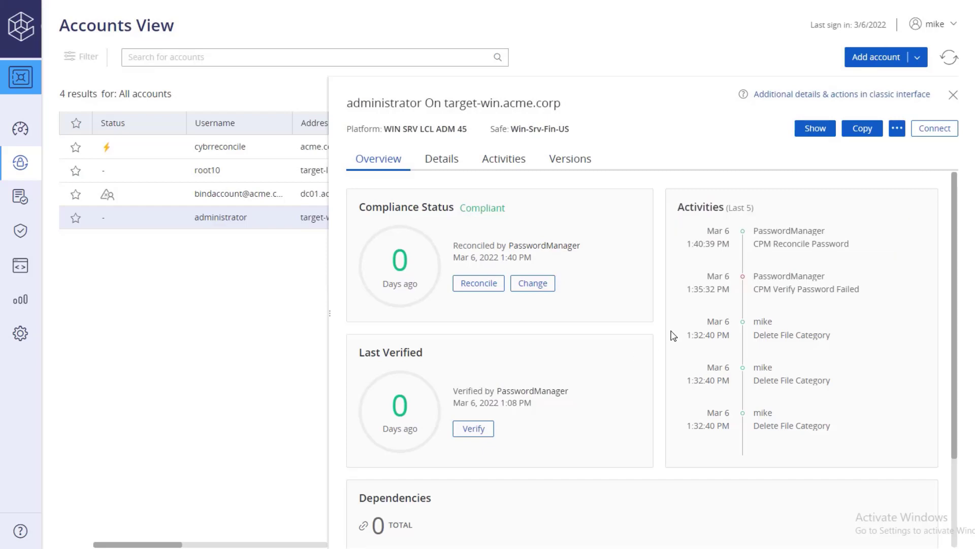
{"action": "mouse_move", "coordinate": [954, 97]}
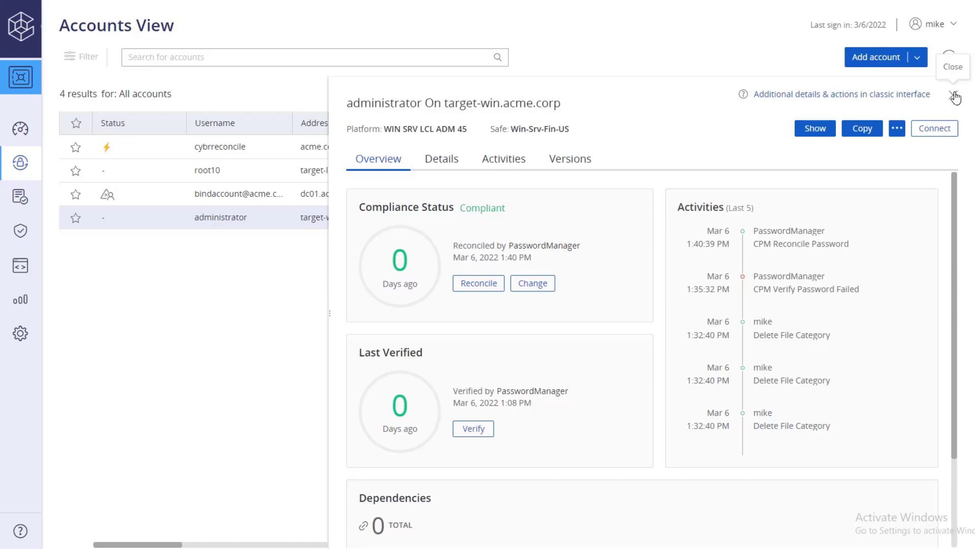